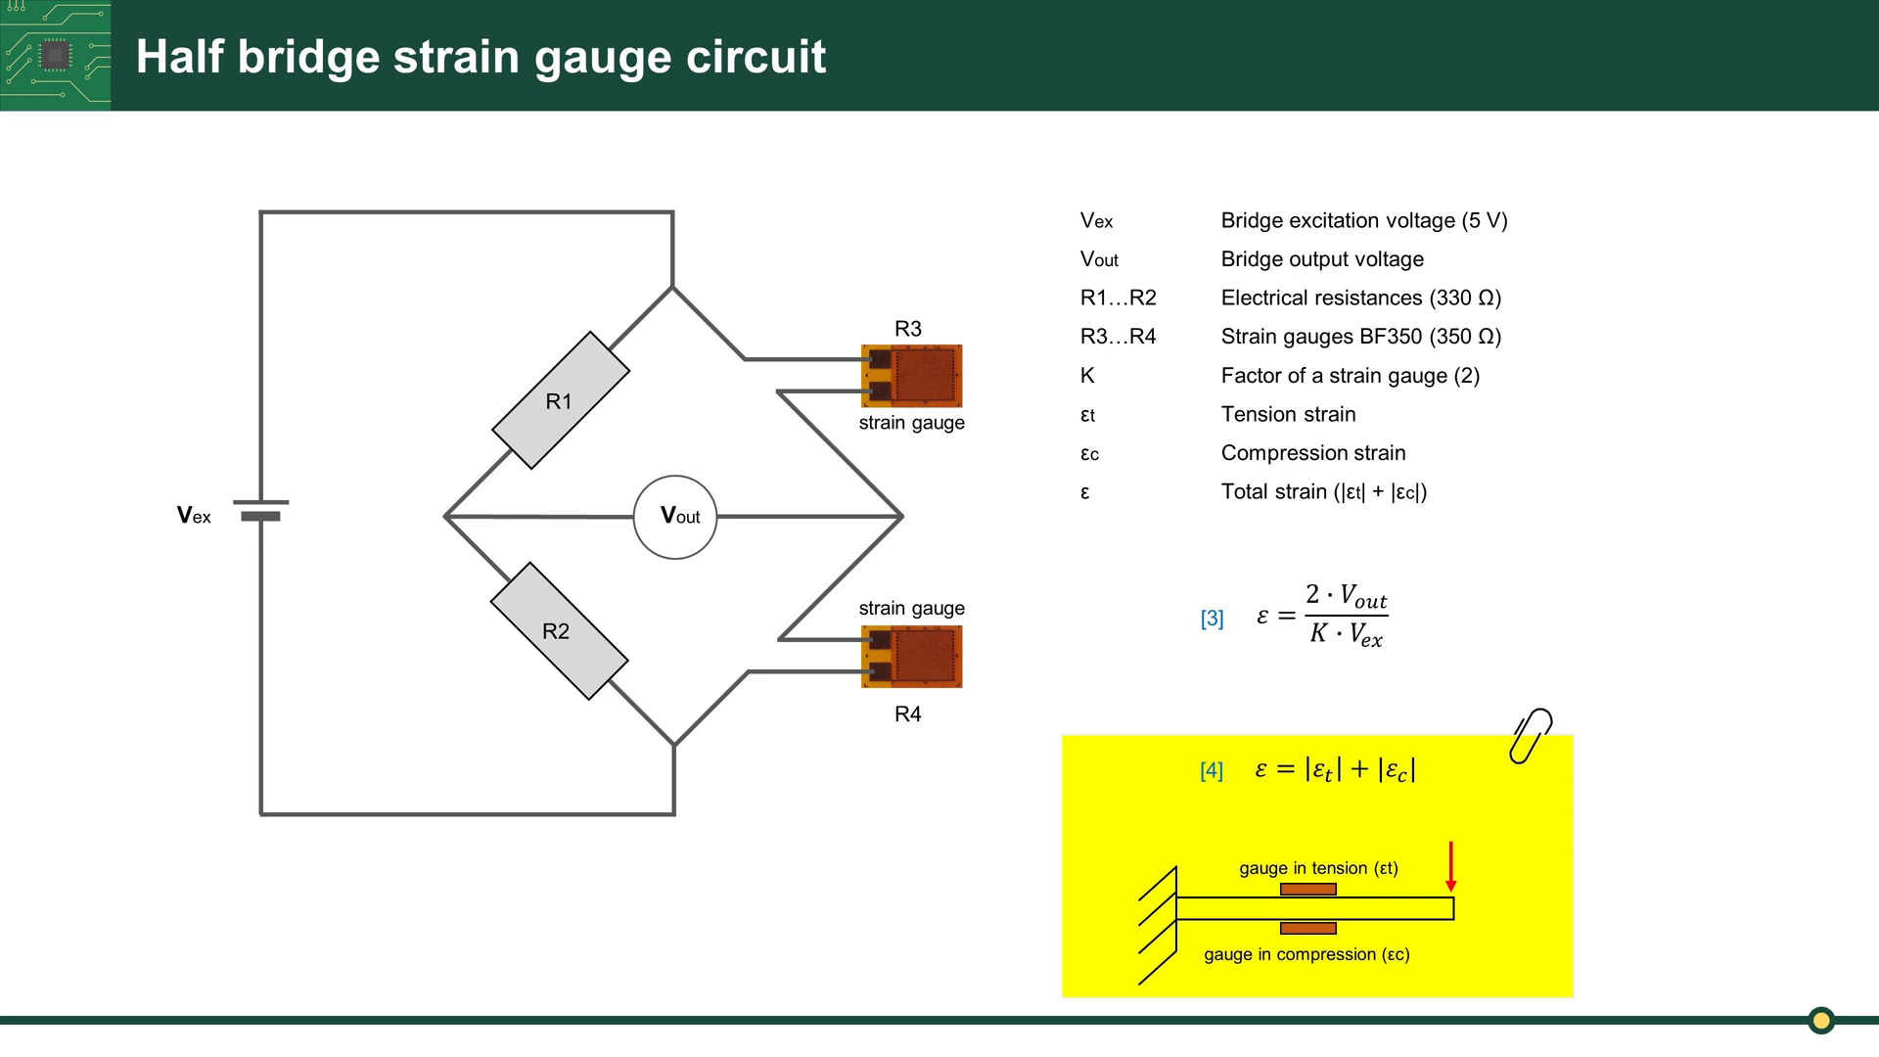
Upload the HX711 sketch and show its ~0.00 kg readings in the Serial Monitor at 57600 baud.
key(Right)
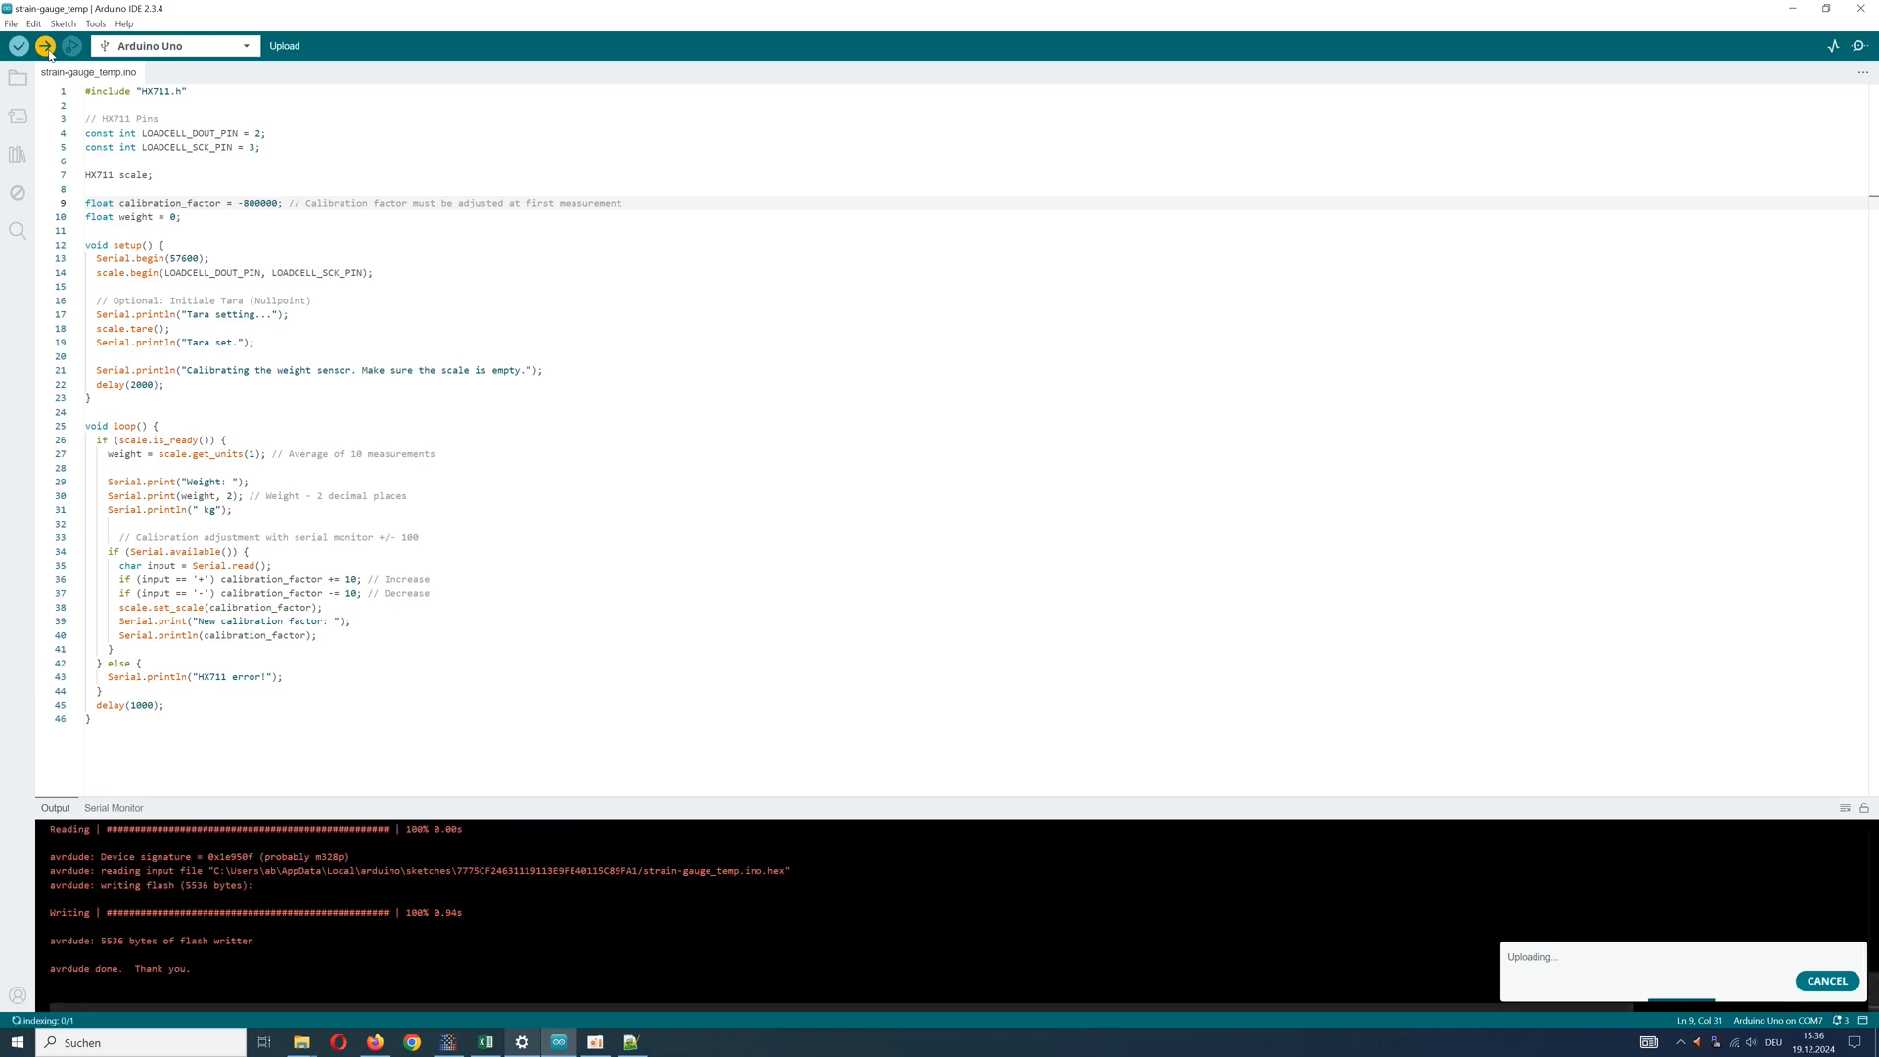
click(111, 807)
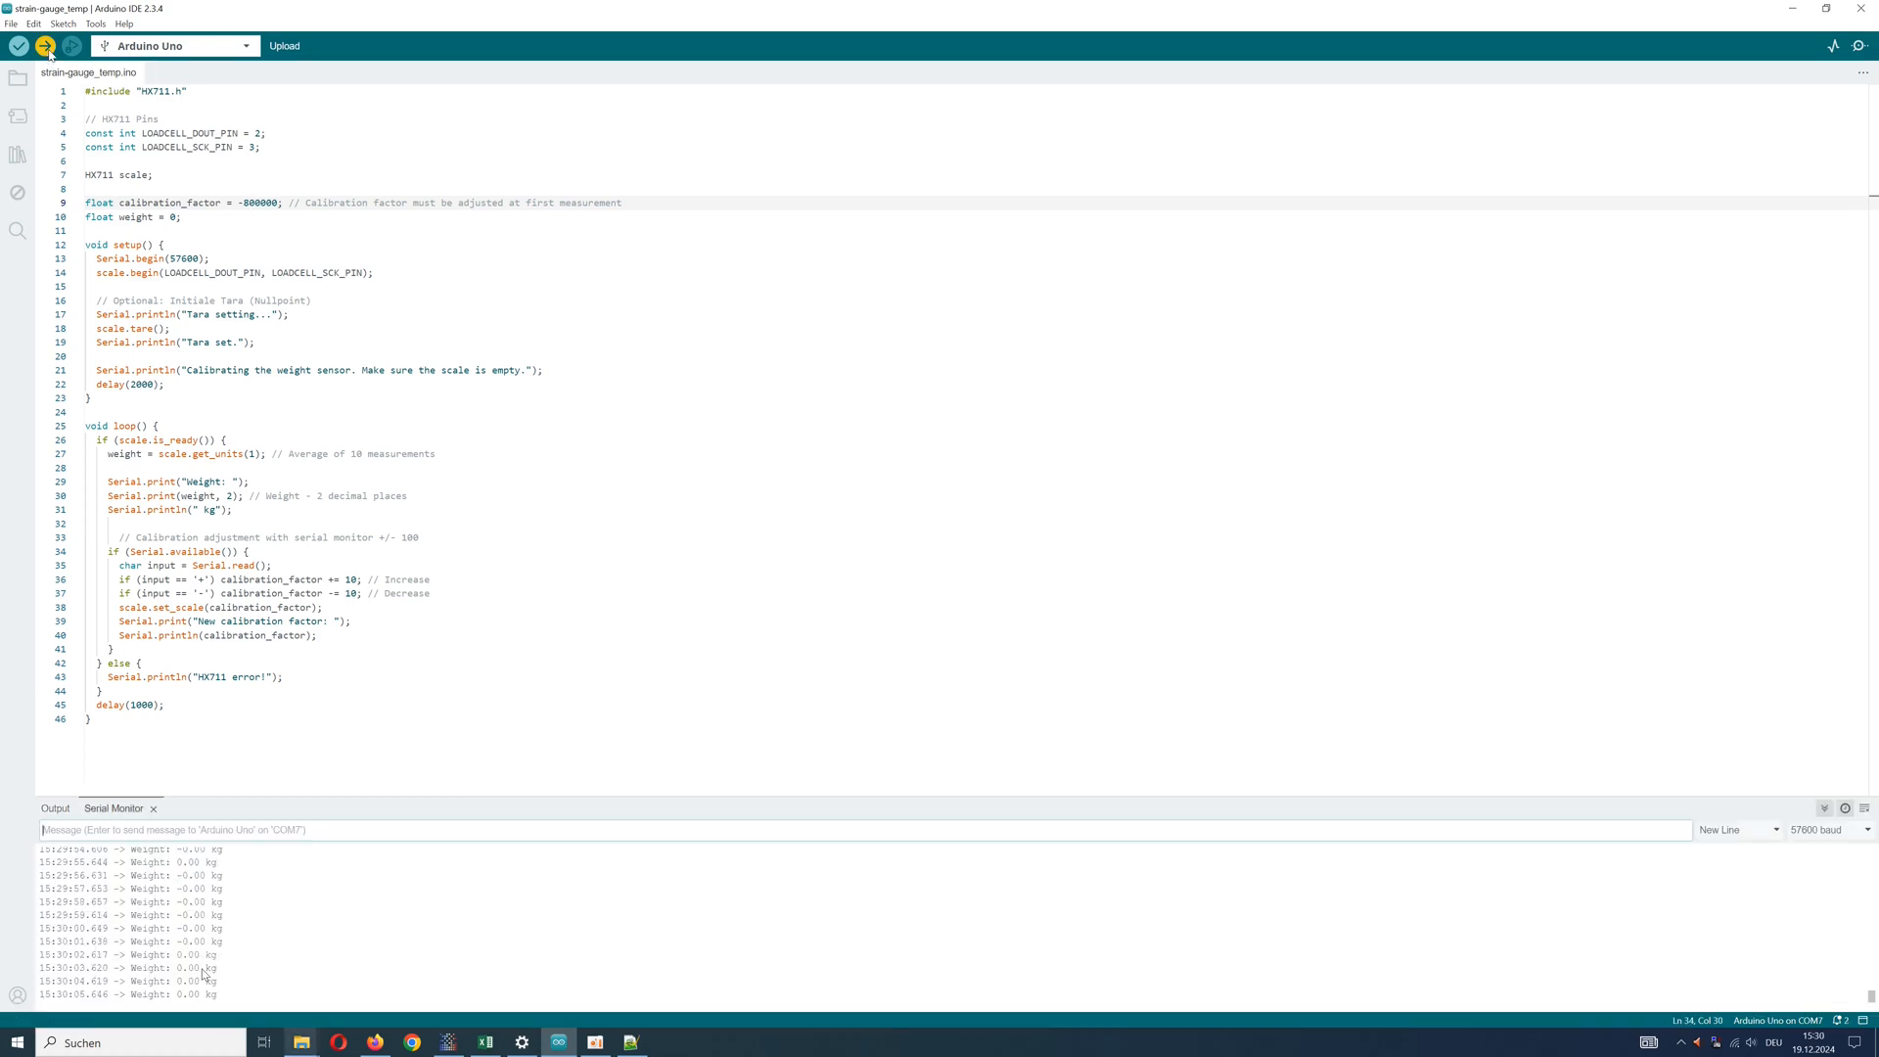